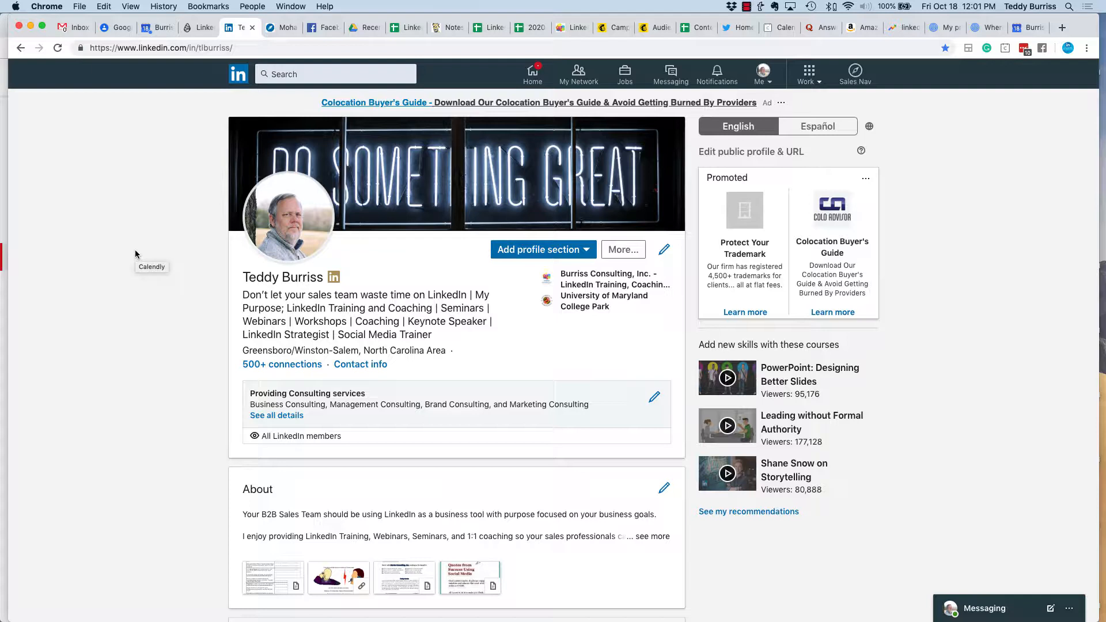
mouse_move(136, 253)
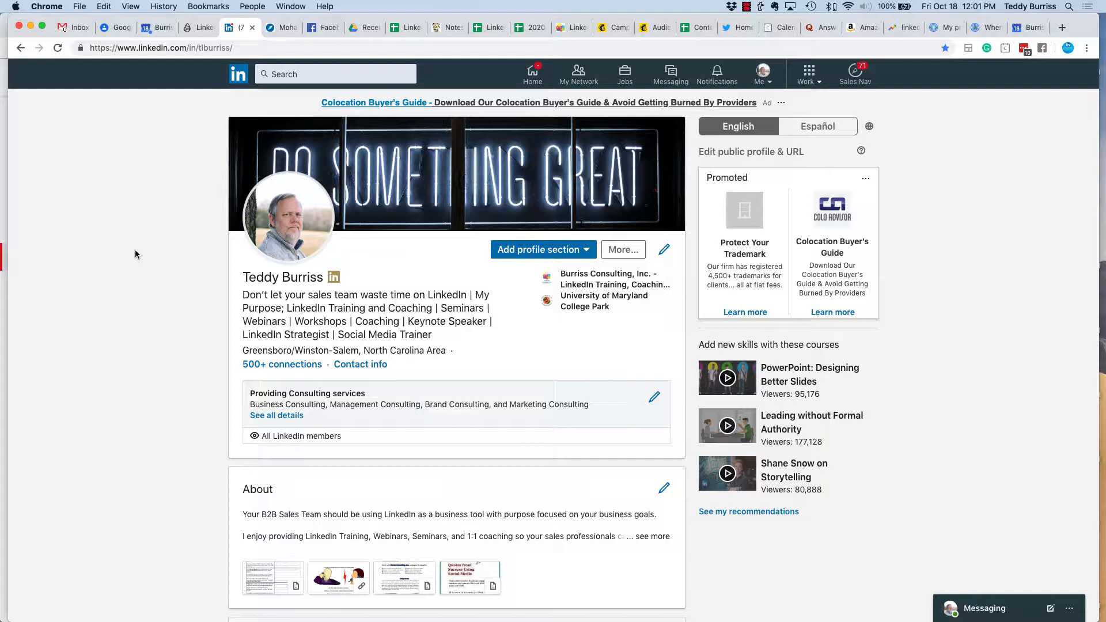
mouse_move(578, 73)
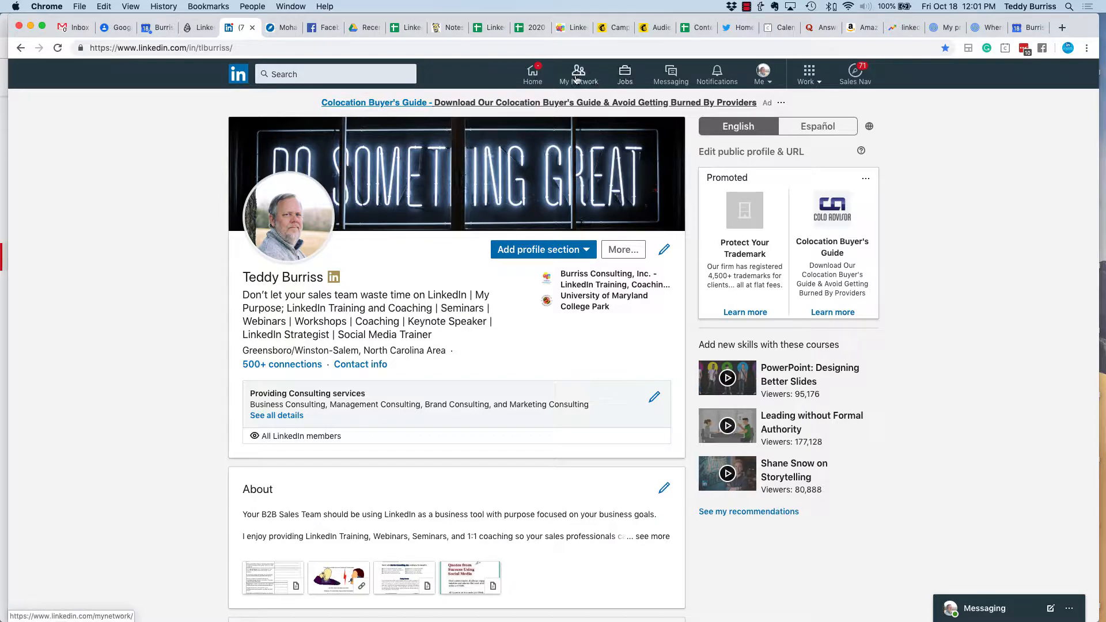
From My Network, open the full connections list and reveal the Sort by choices.
click(577, 74)
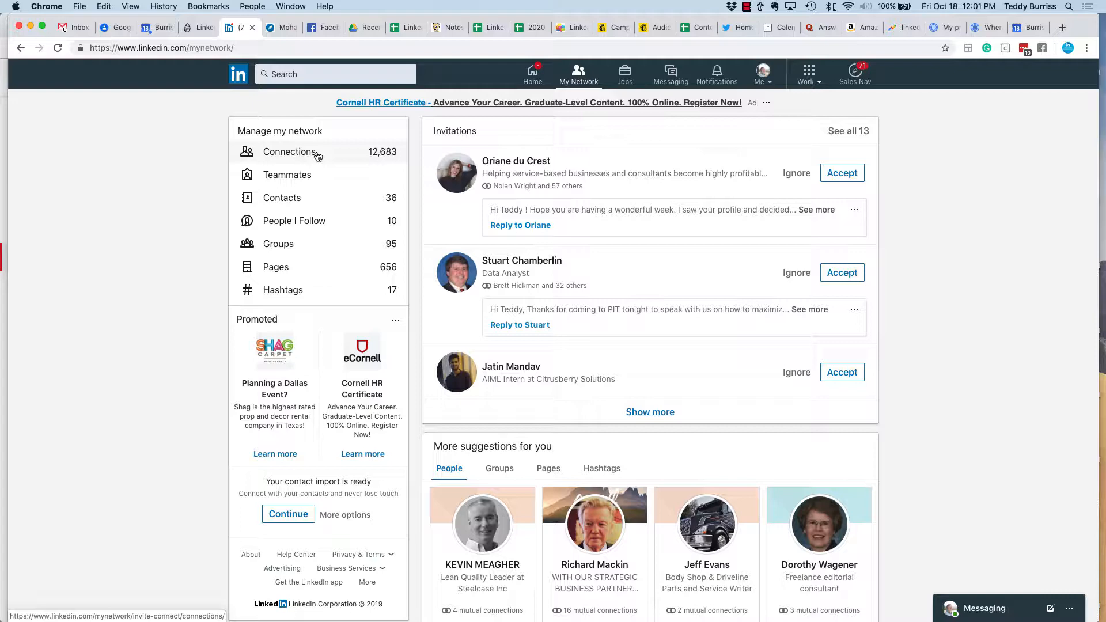
click(290, 152)
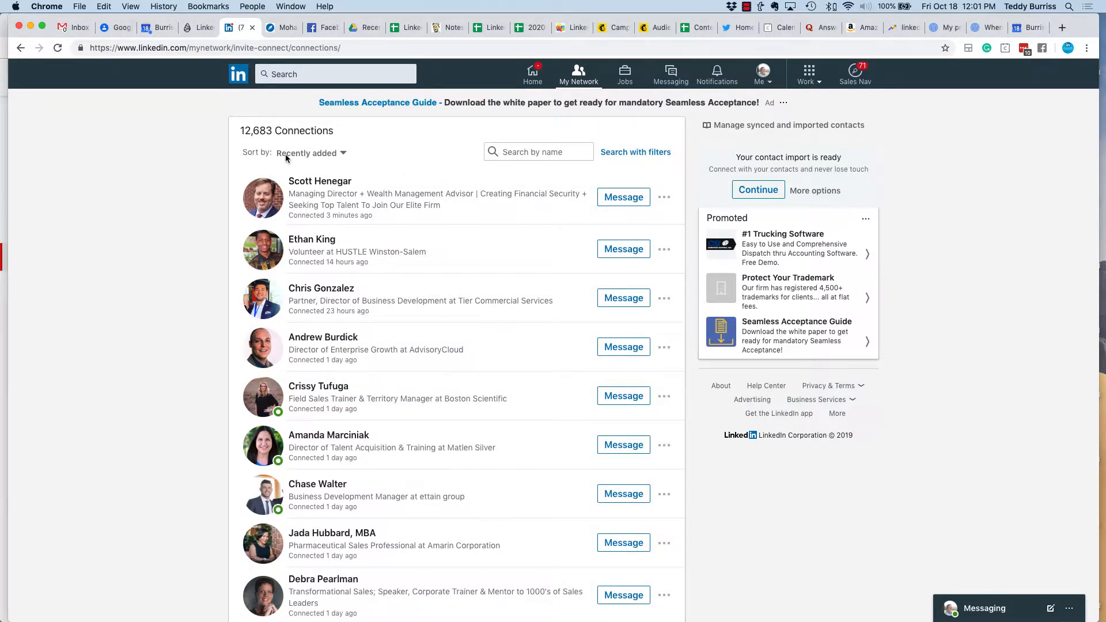
click(309, 152)
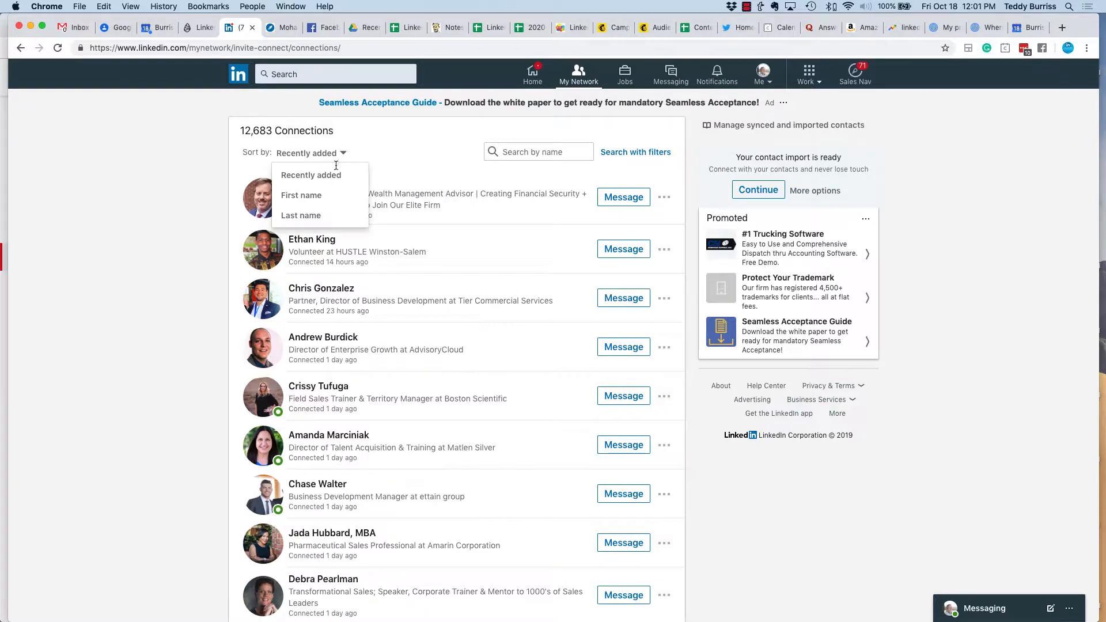
mouse_move(325, 180)
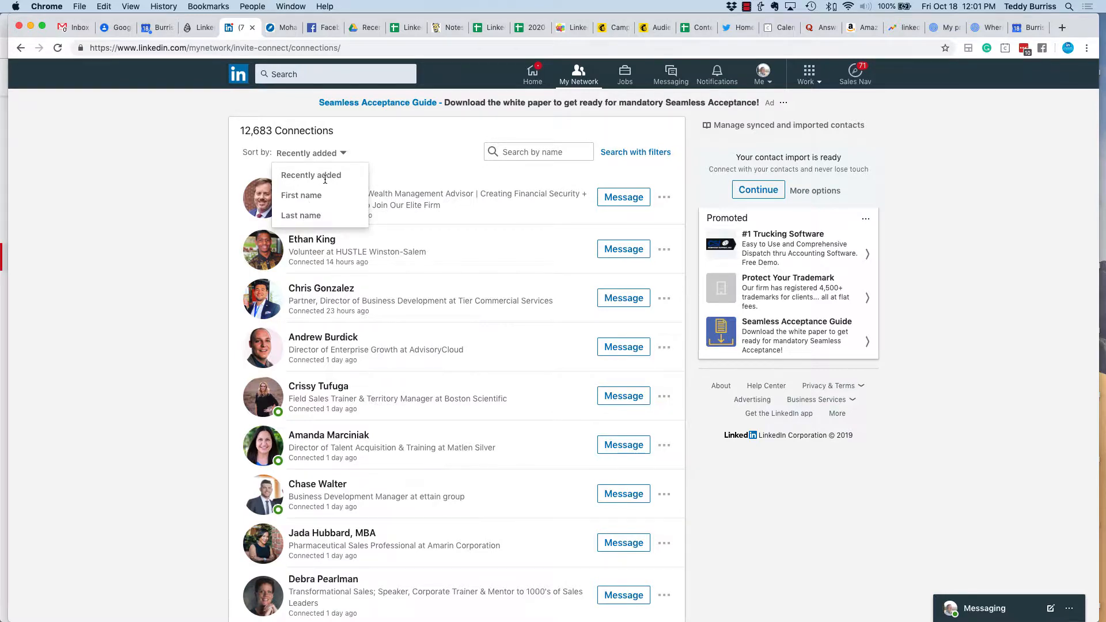
mouse_move(302, 195)
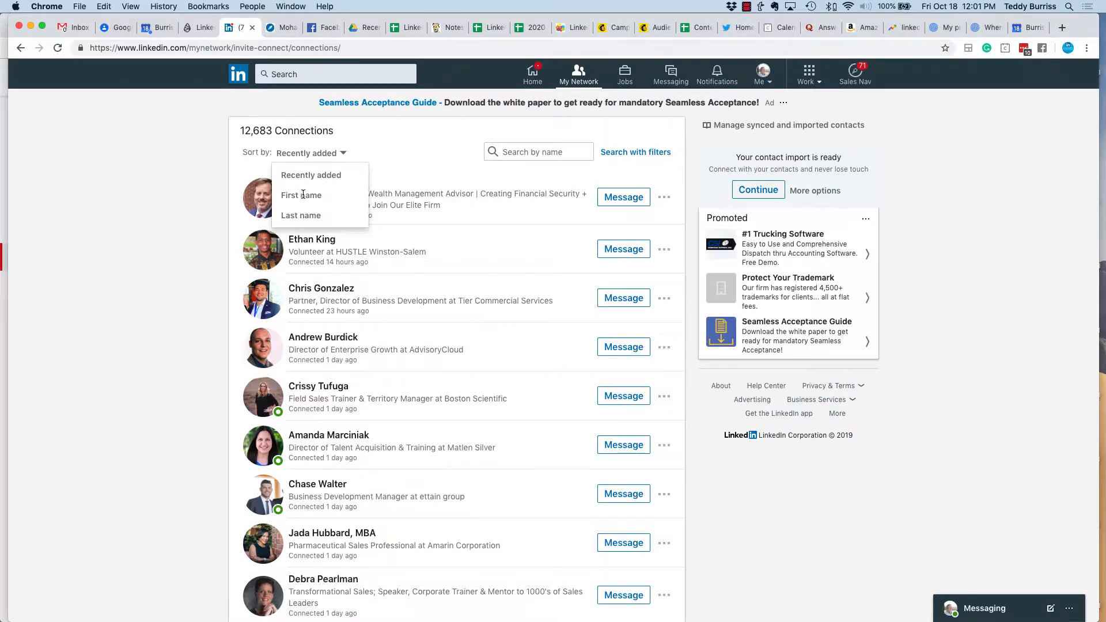
mouse_move(385, 171)
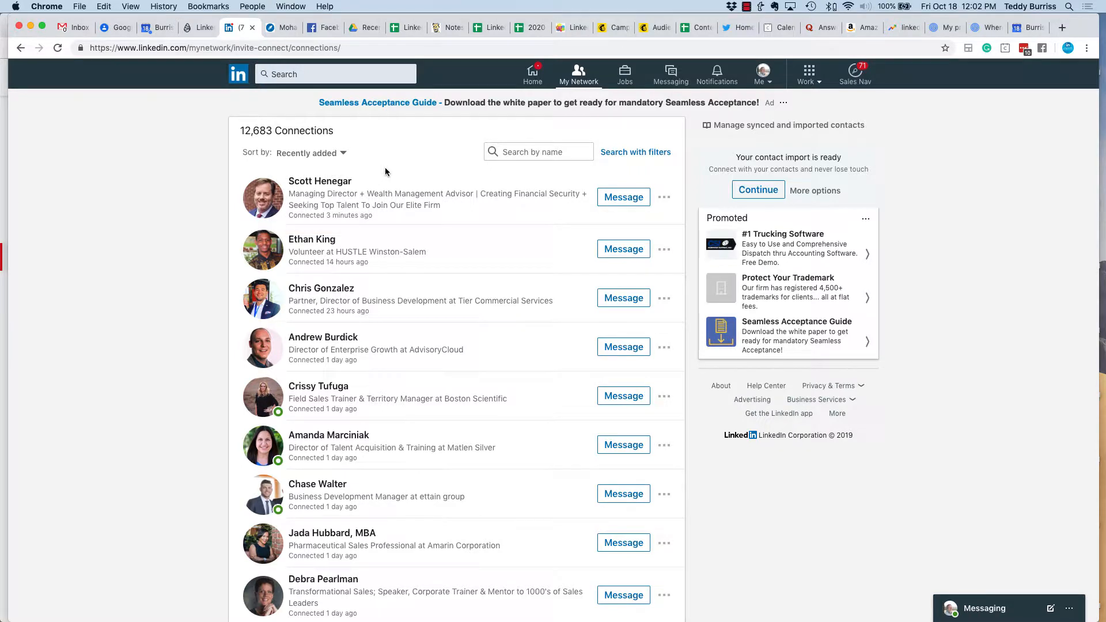
click(538, 152)
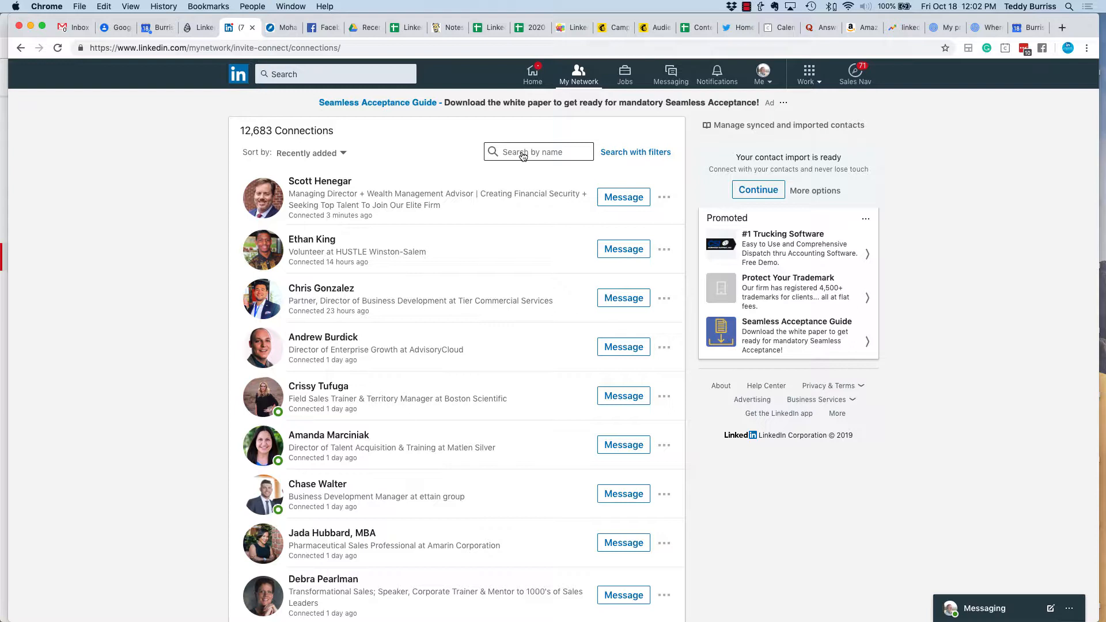
text(randy)
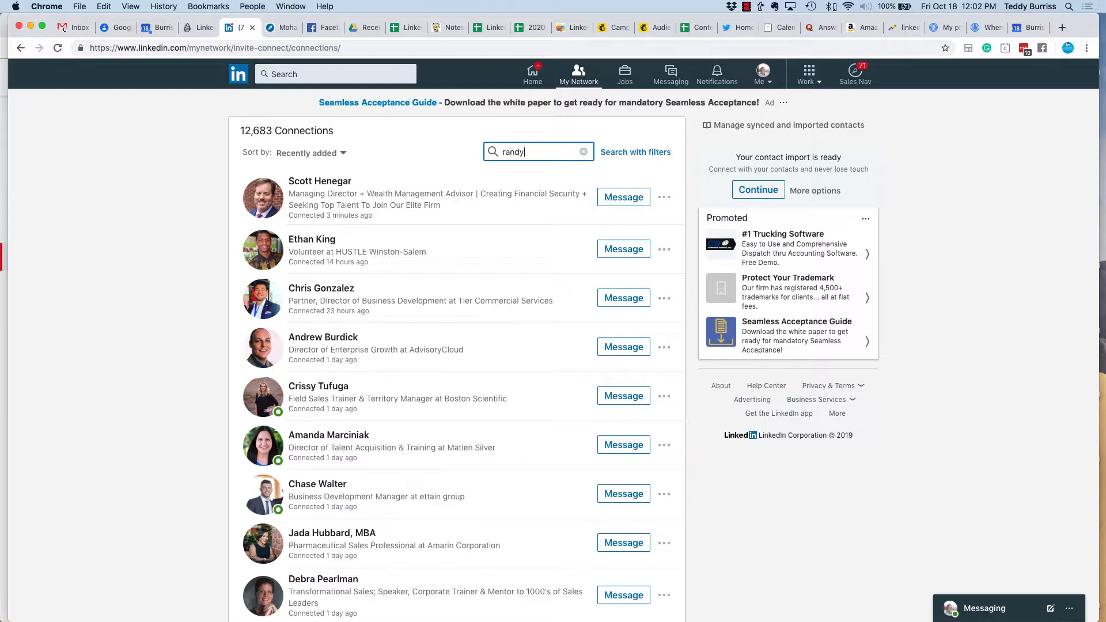
text(randy)
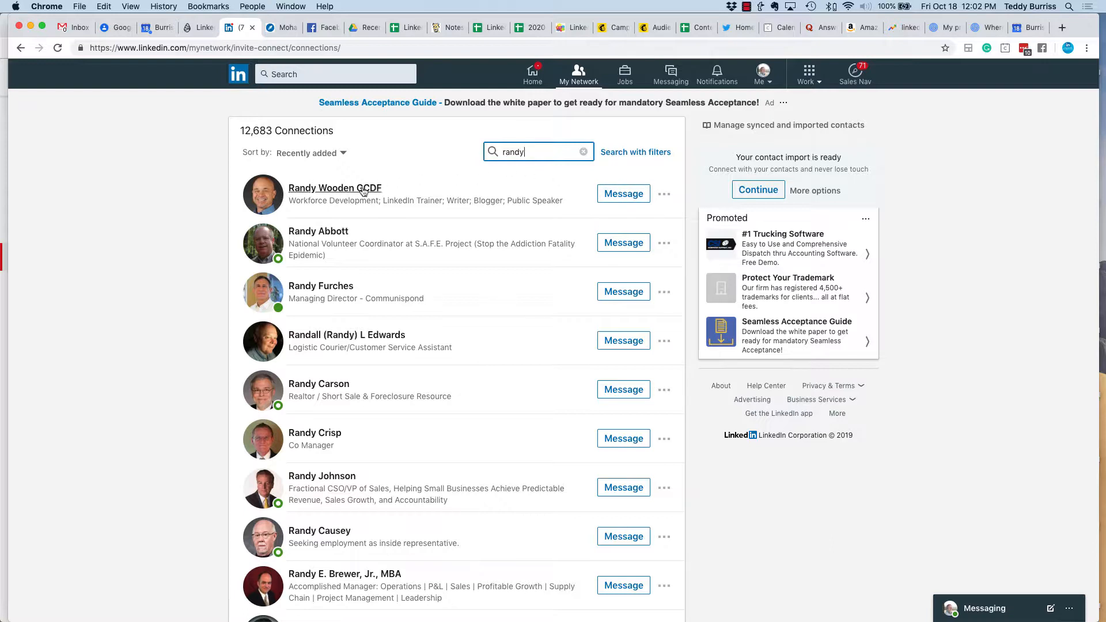
mouse_move(672, 201)
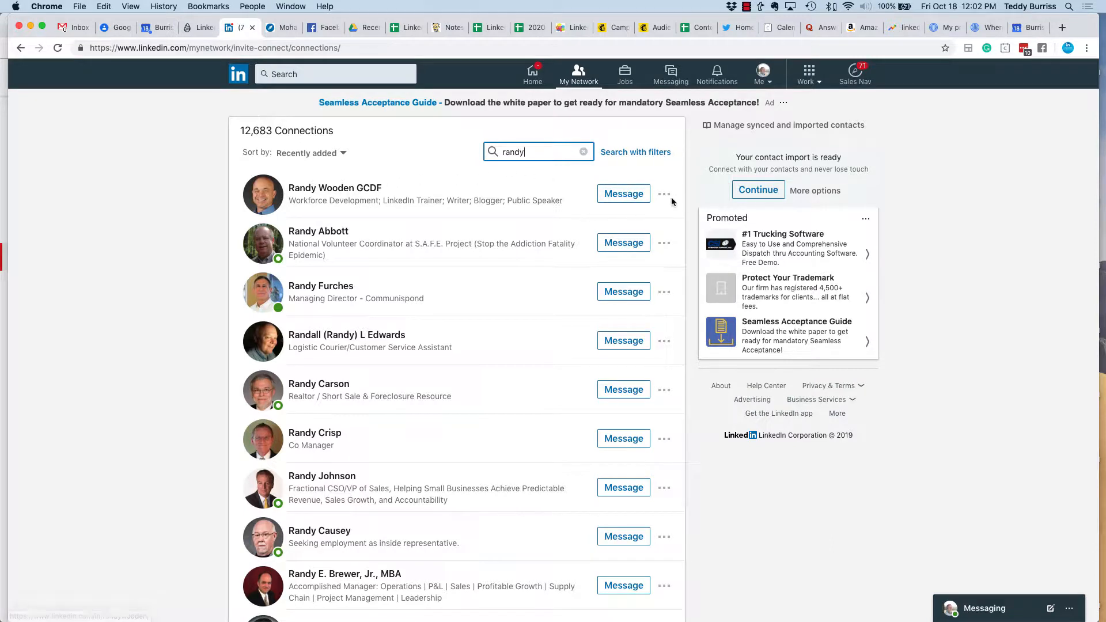
click(664, 194)
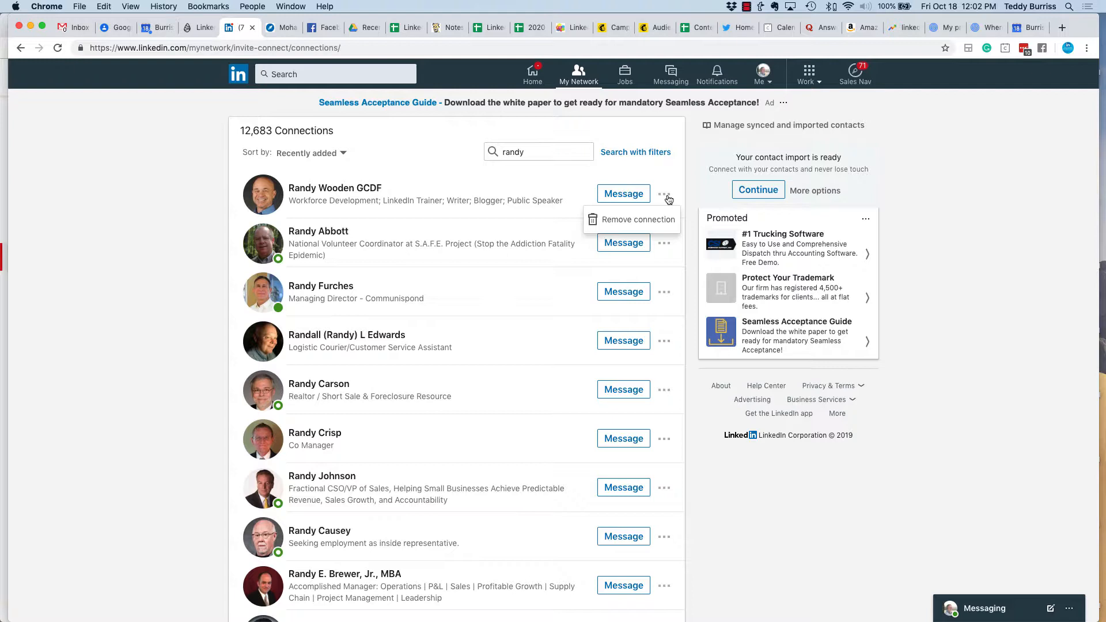
mouse_move(635, 226)
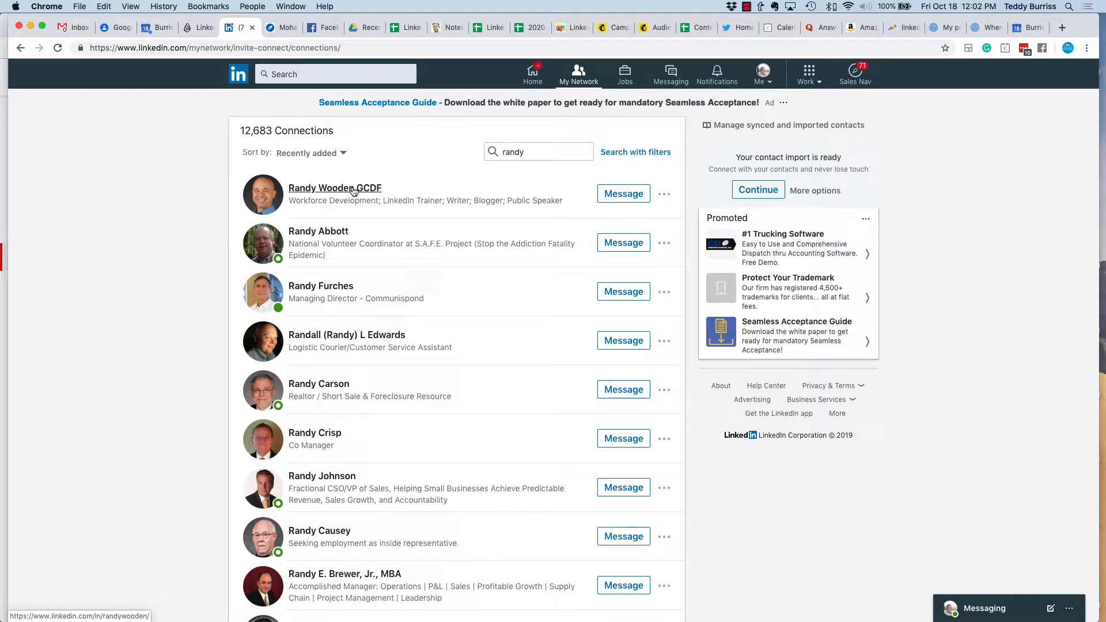
click(334, 188)
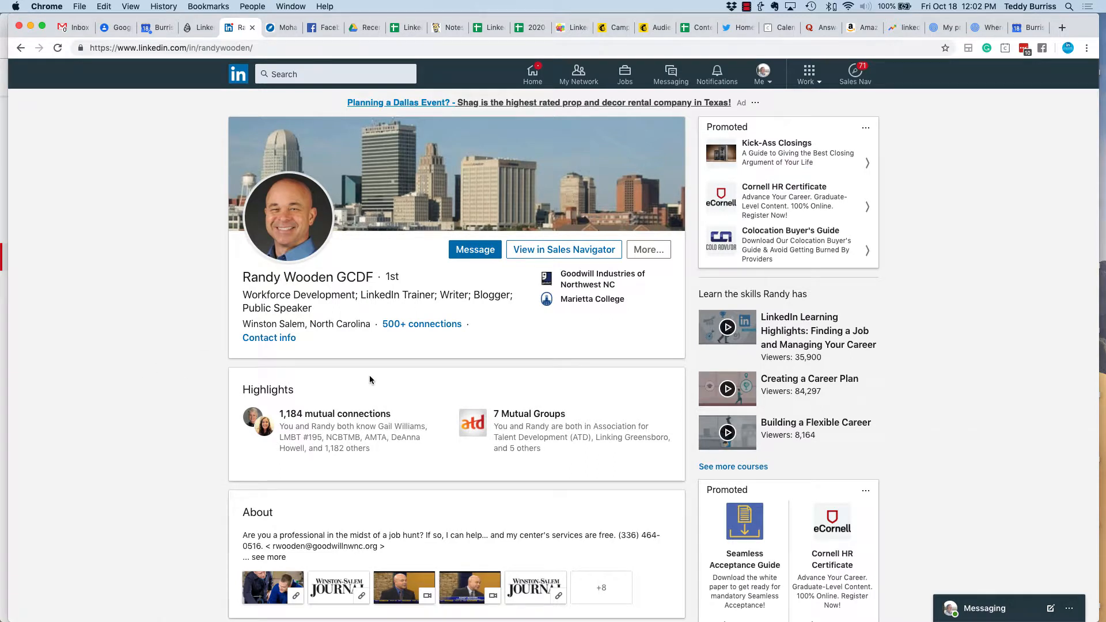
mouse_move(608, 376)
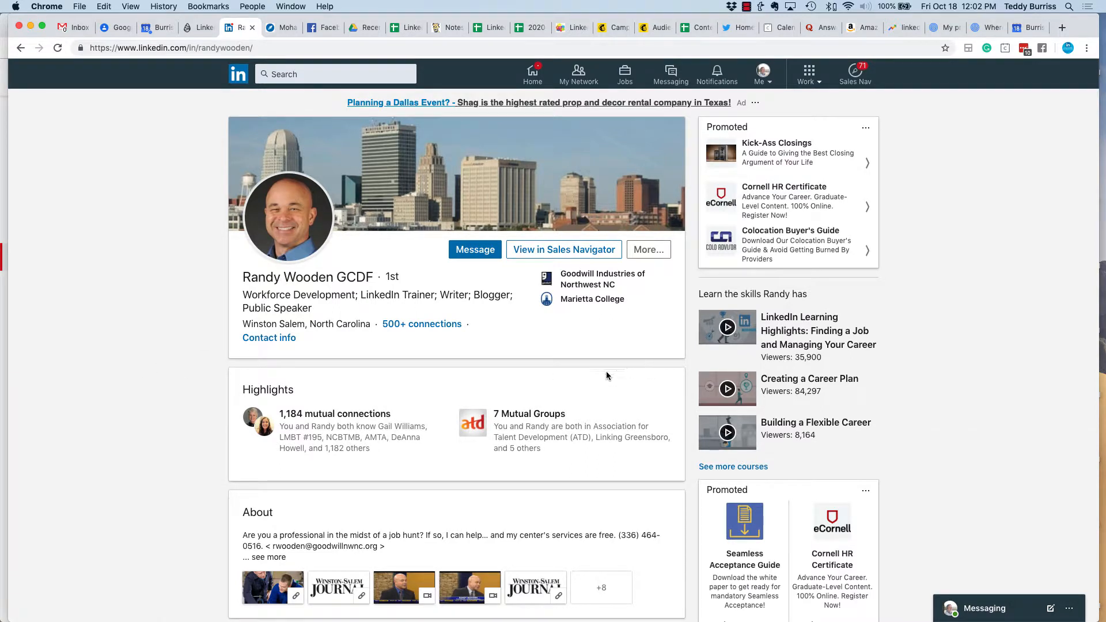
click(648, 249)
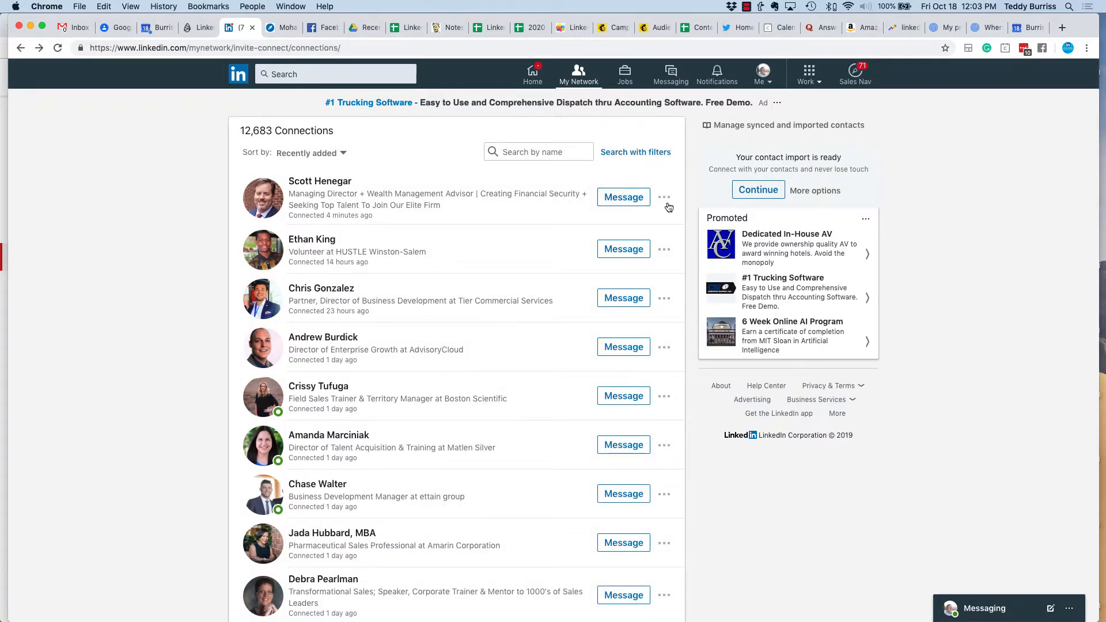
click(664, 197)
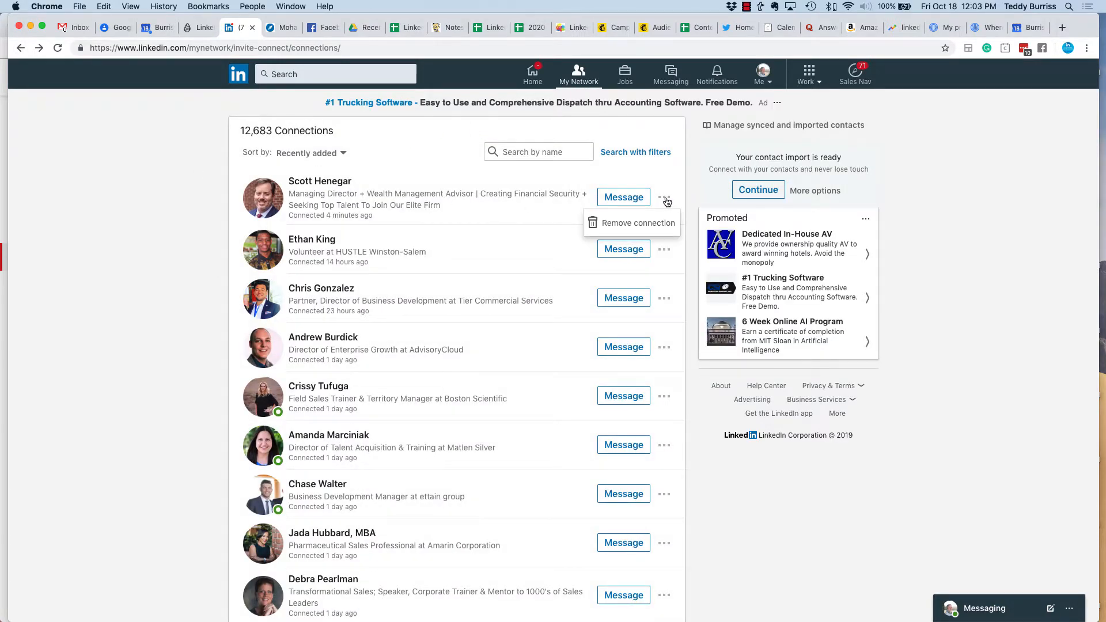